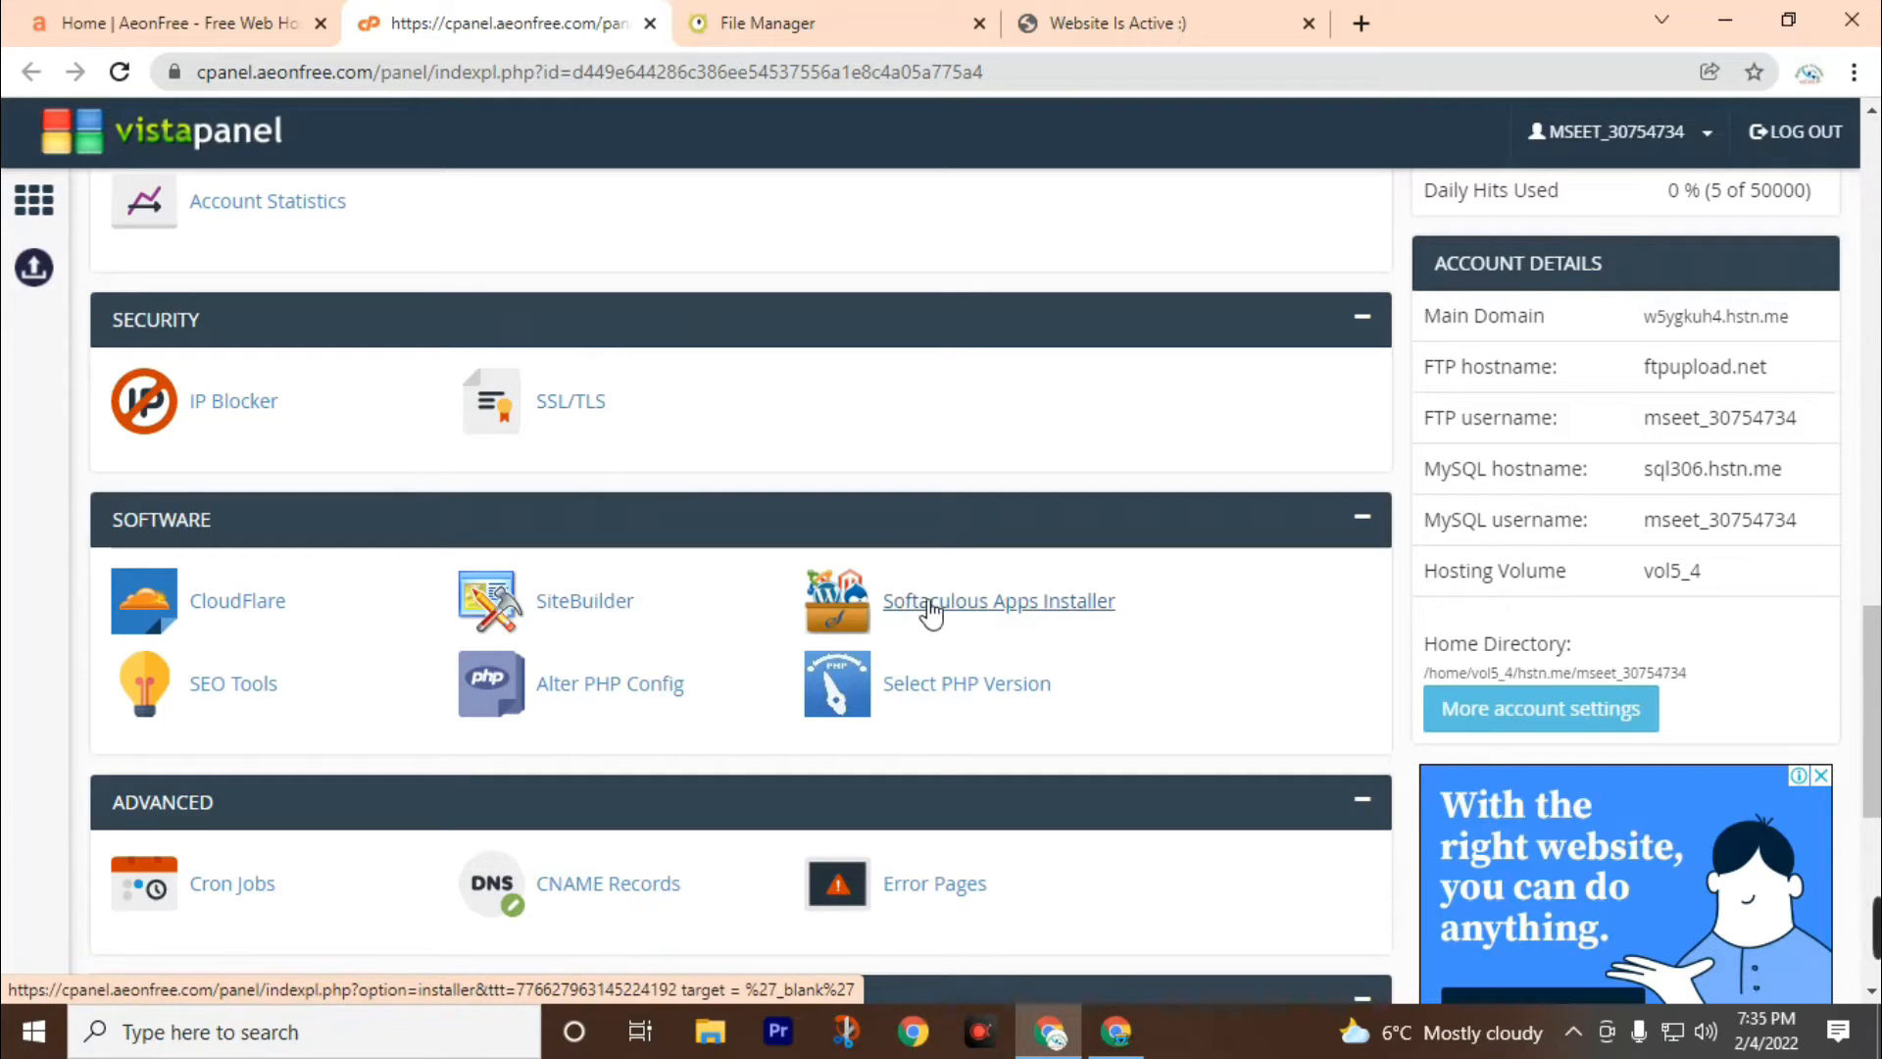
Launch Softaculous Apps Installer from the vistapanel Software section
{"action": "left_click", "coordinate": [999, 600]}
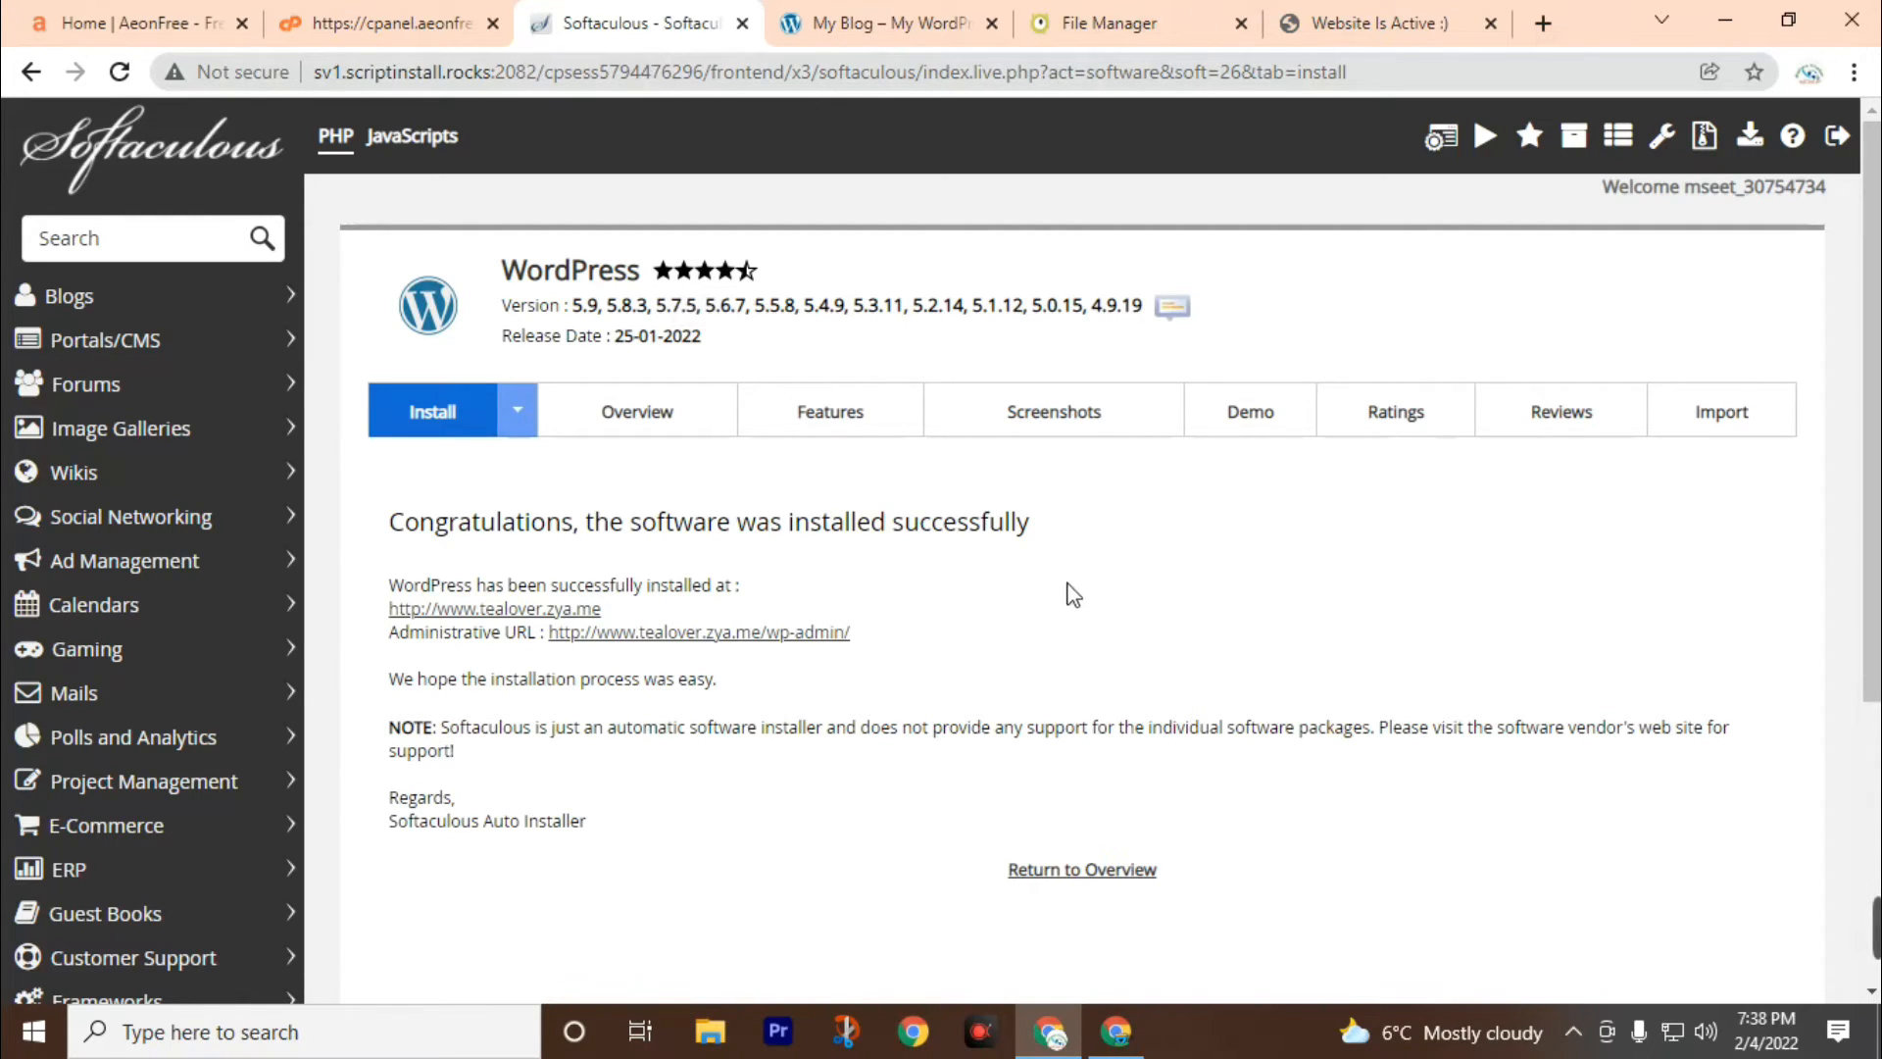
{"action": "mouse_move", "coordinate": [447, 634]}
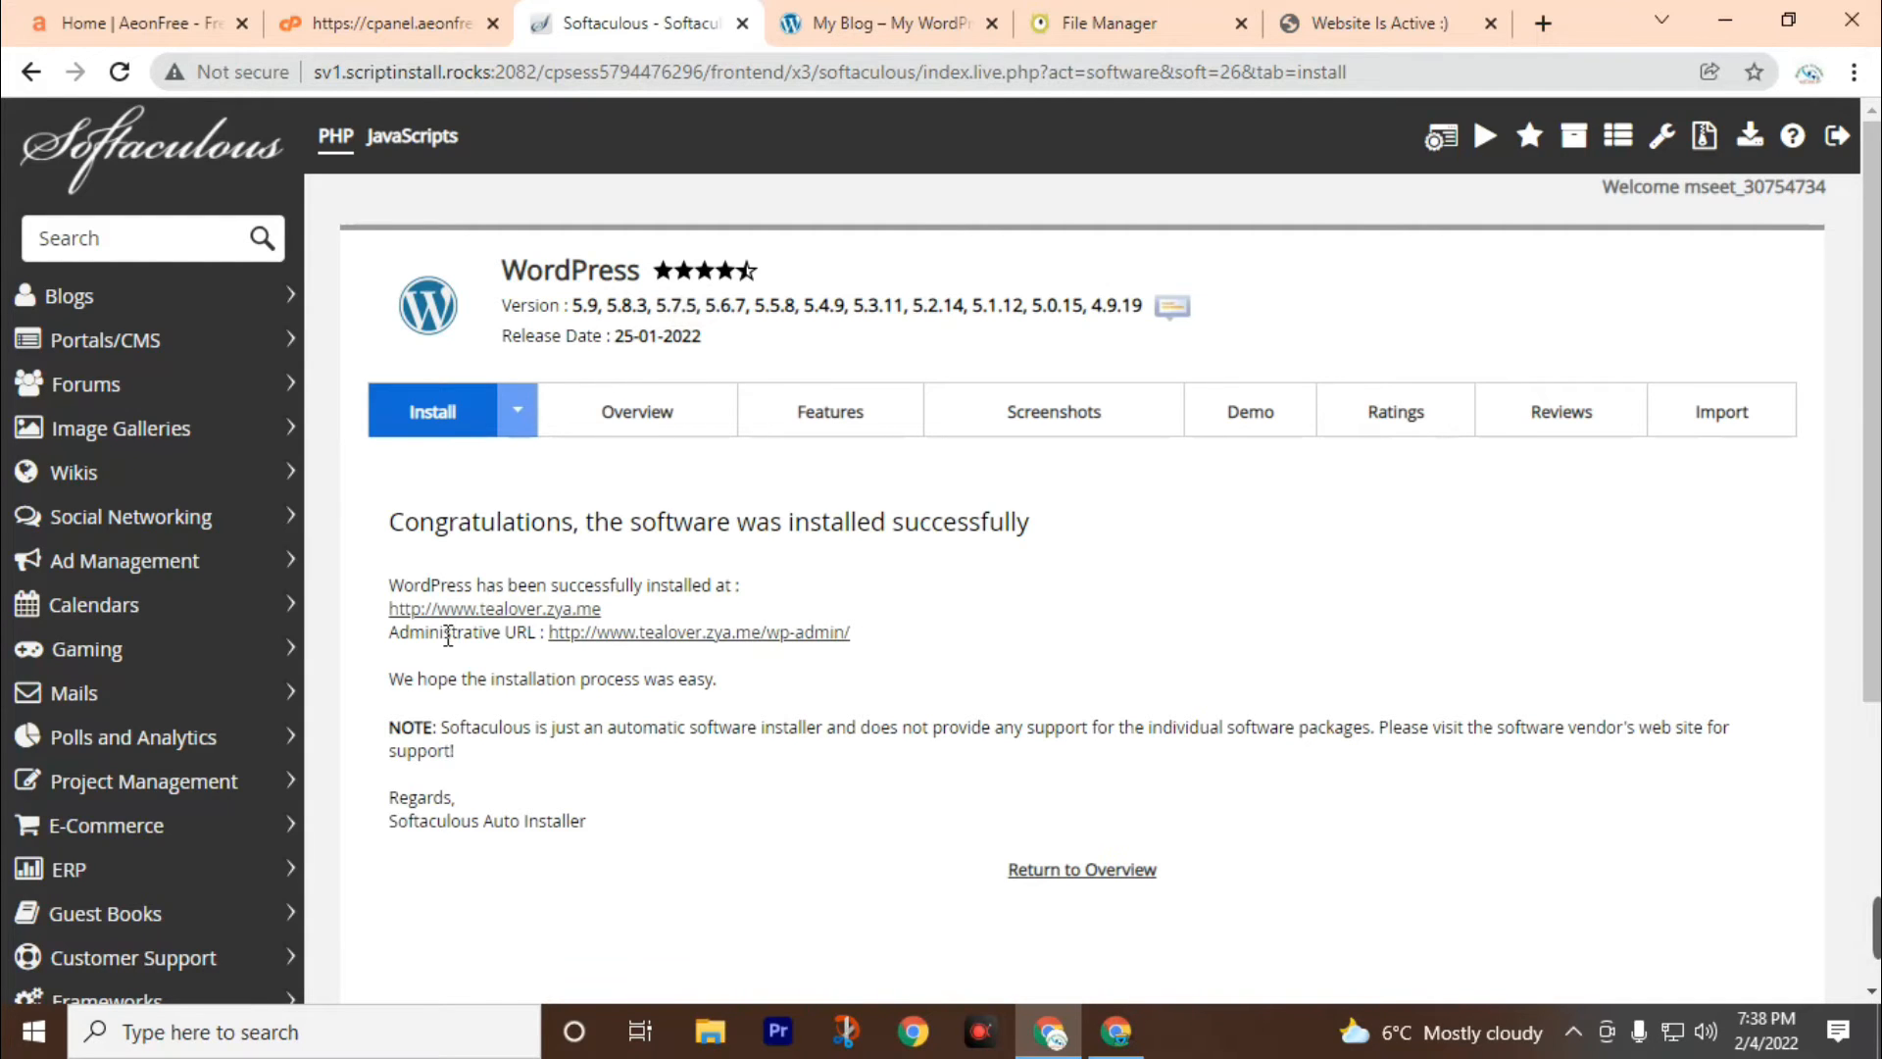
Open the new site's admin area and install the Newsup theme
{"action": "left_click", "coordinate": [696, 632]}
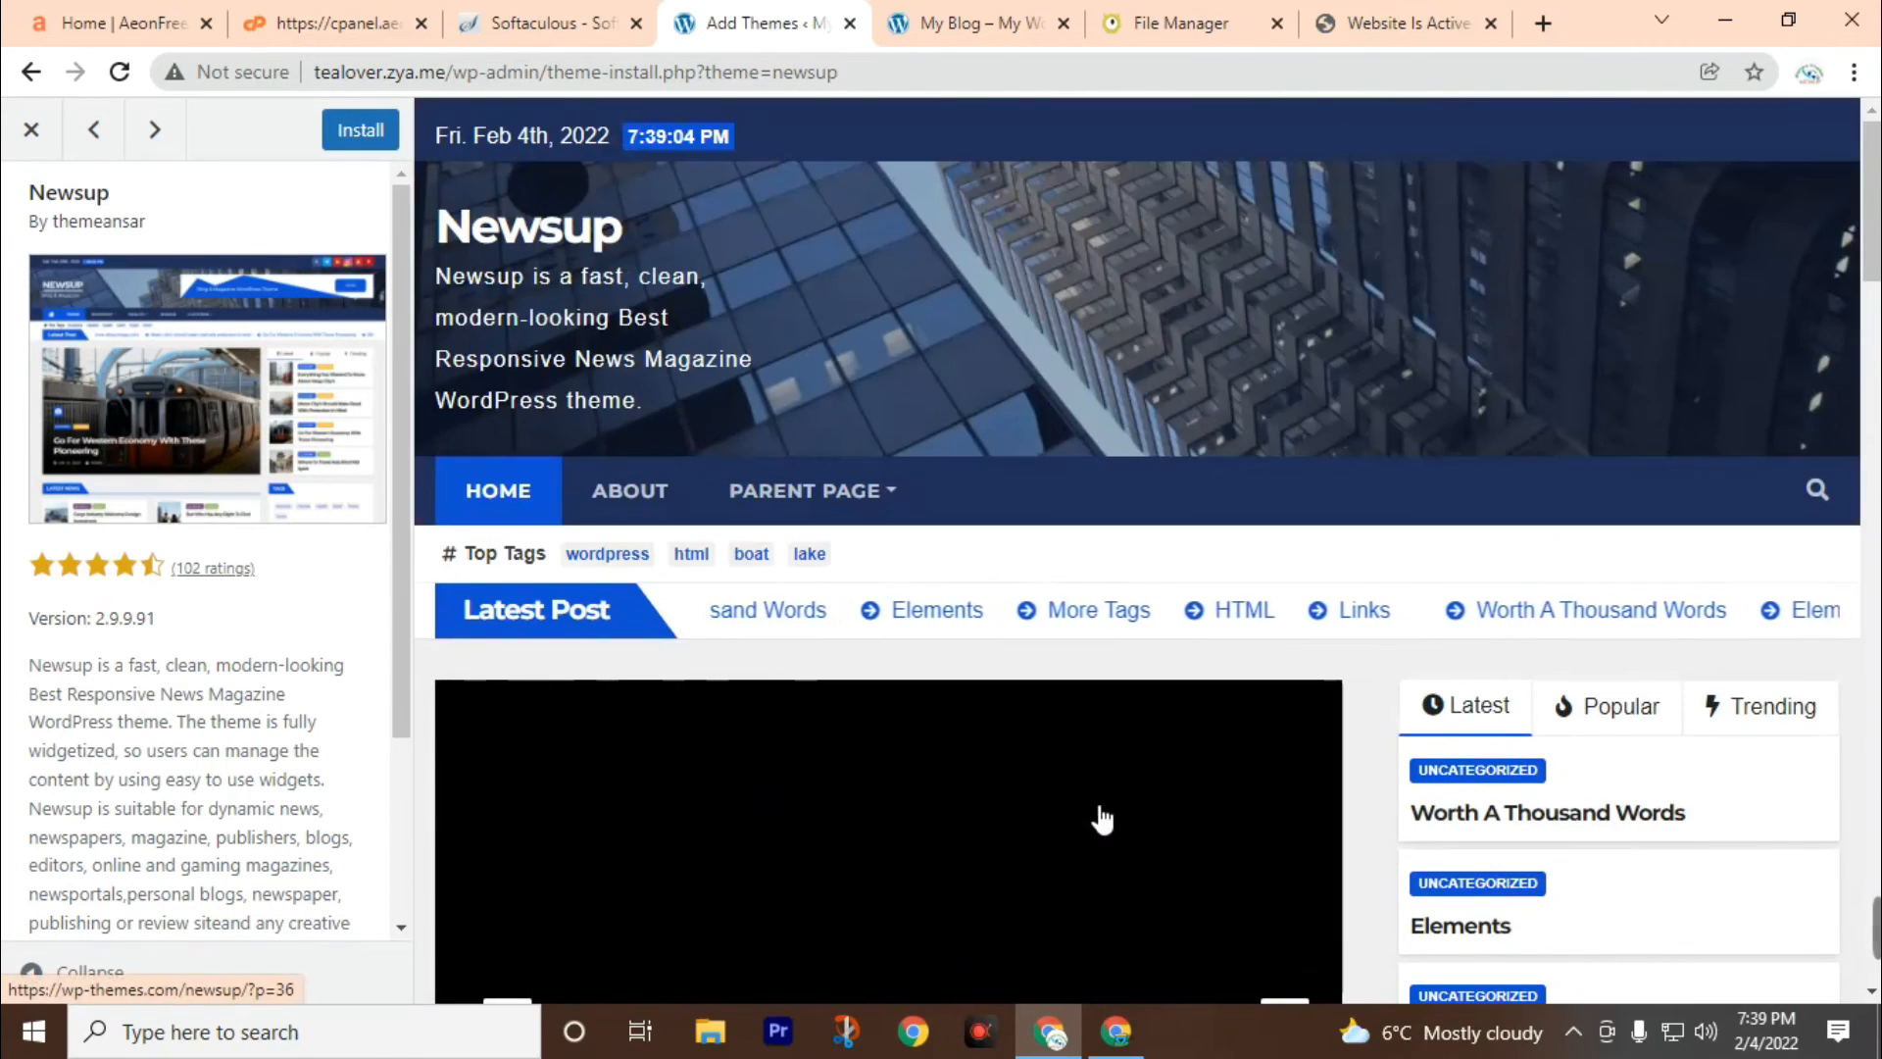
{"action": "left_click", "coordinate": [359, 130]}
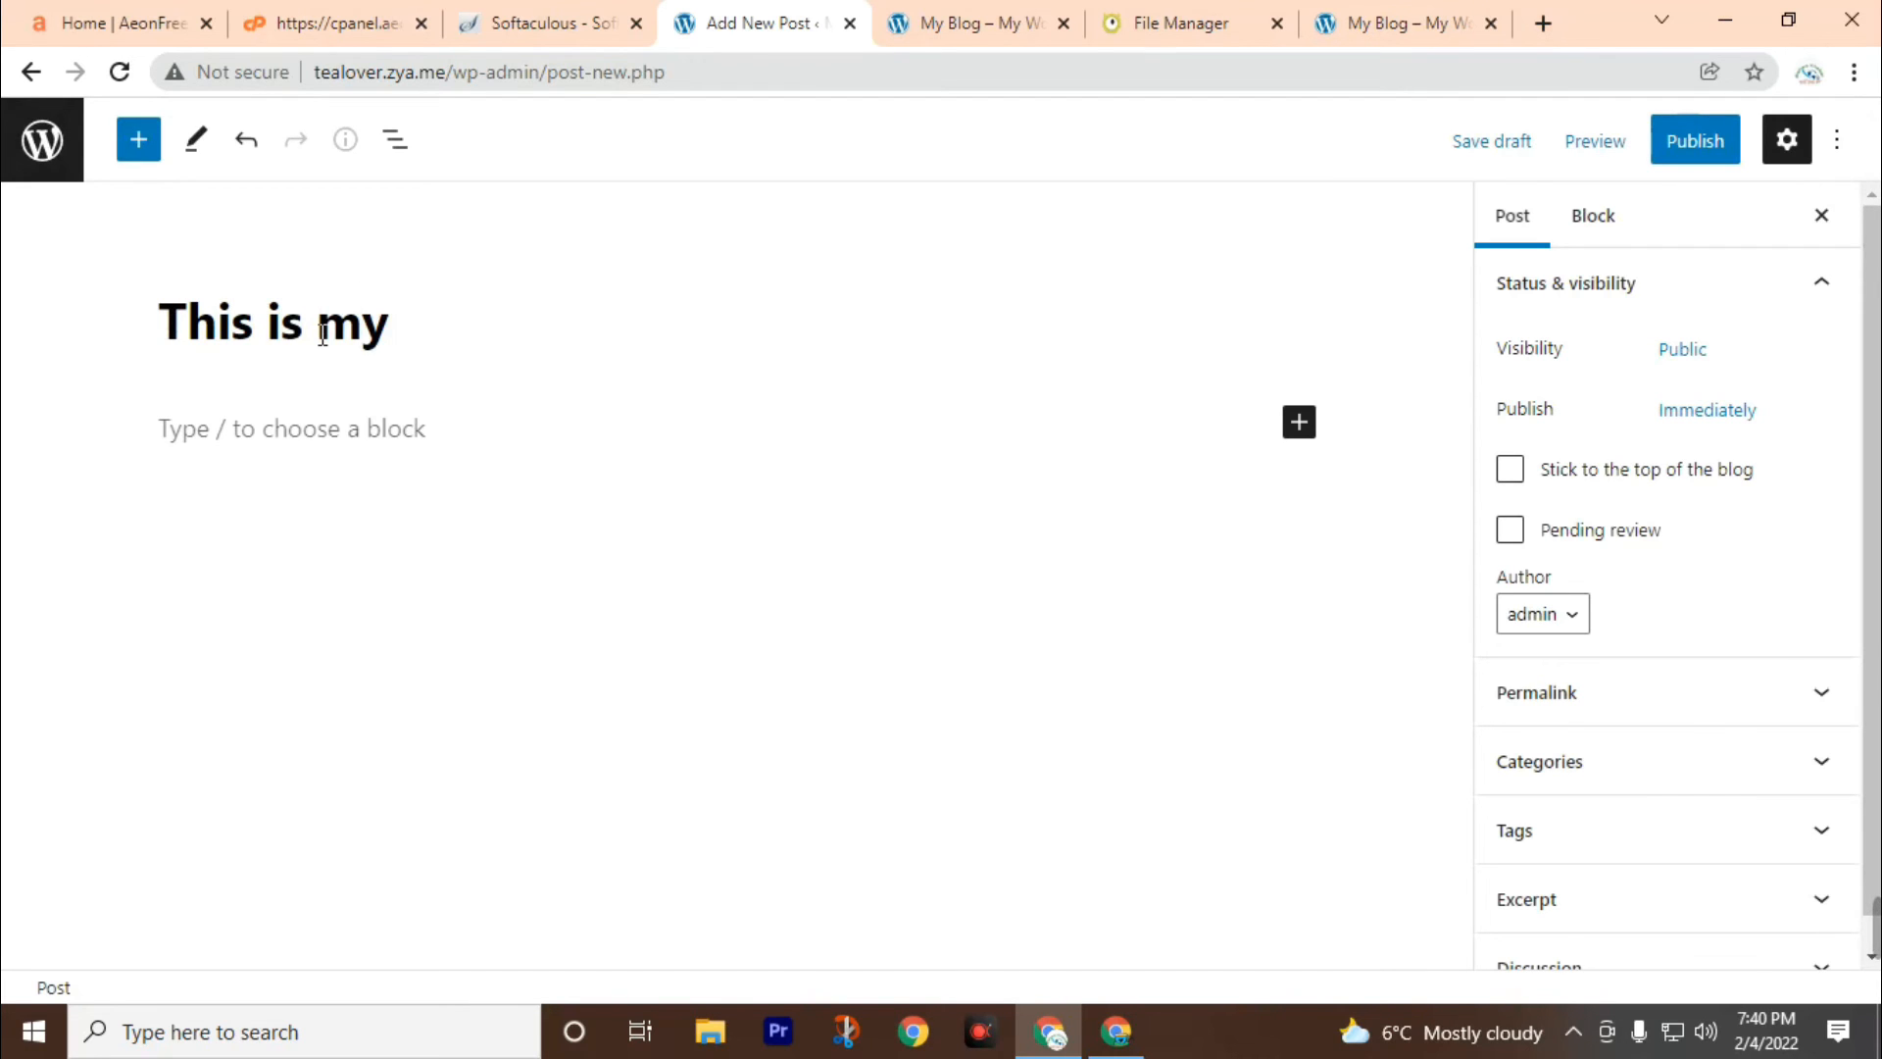
Finish the post title as 'This is my first webstie.'
{"action": "type", "text": "first webstie."}
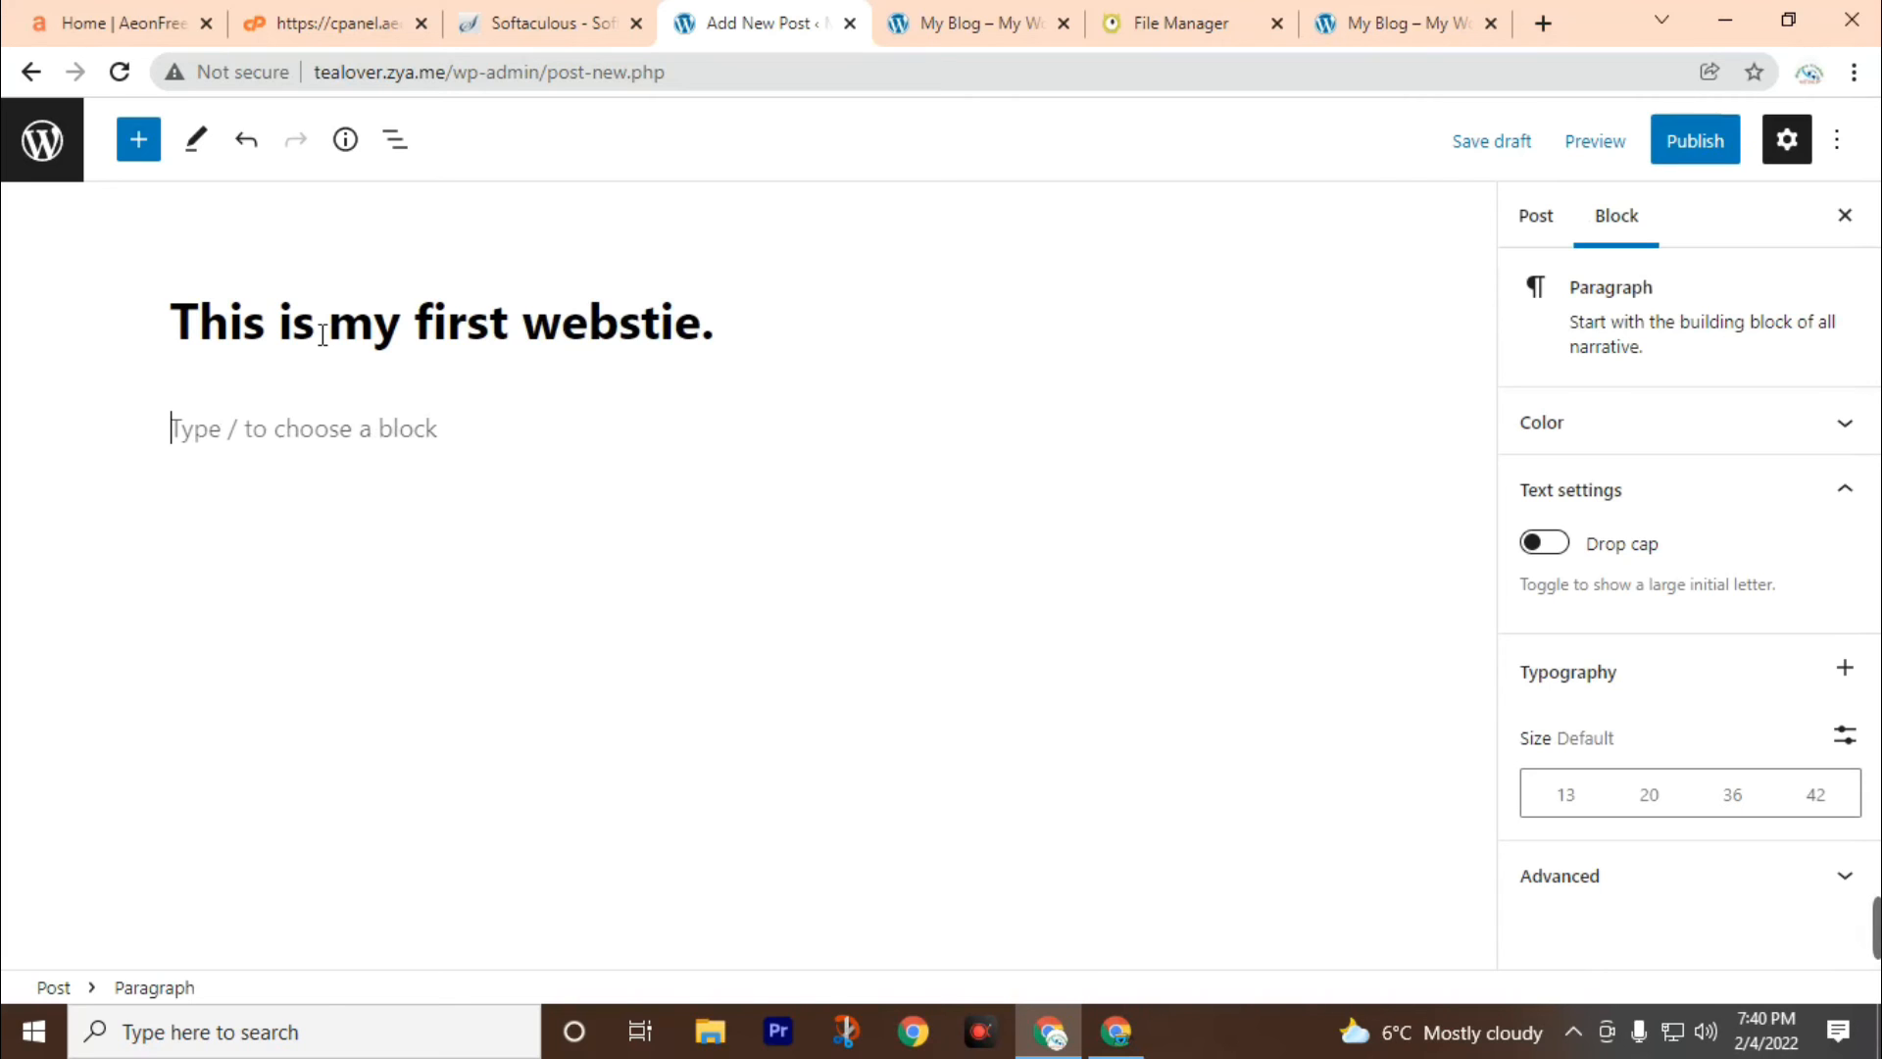